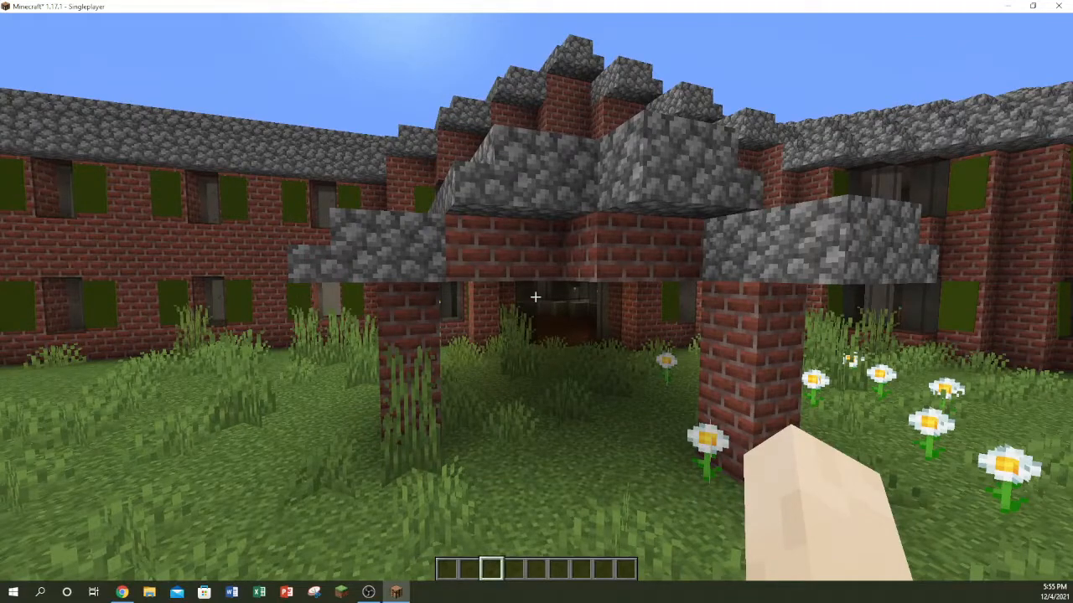
{"action": "mouse_move", "coordinate": [537, 302]}
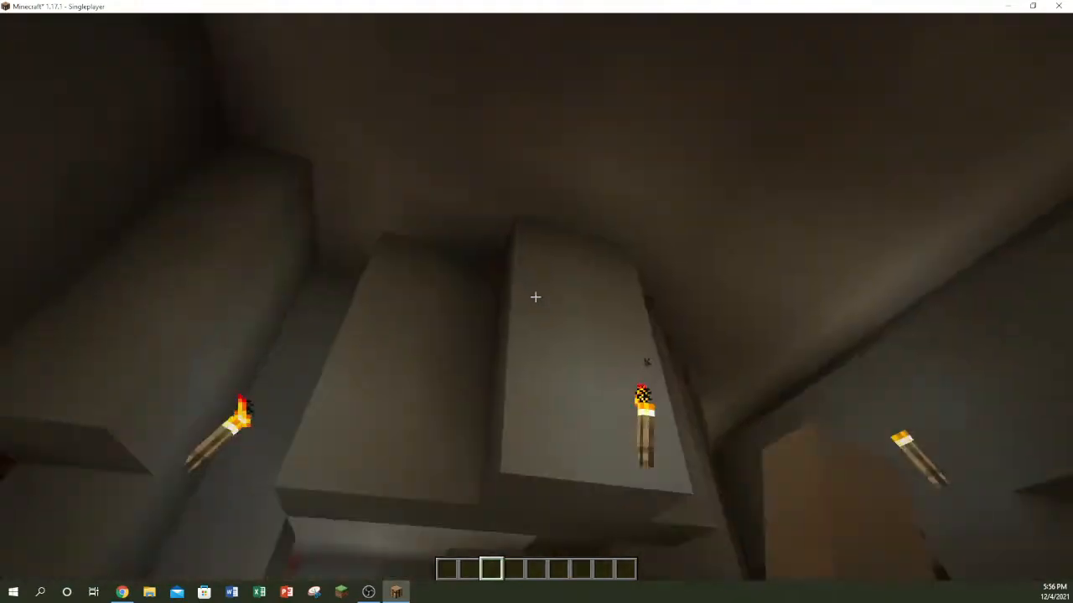
{"action": "mouse_move", "coordinate": [536, 298]}
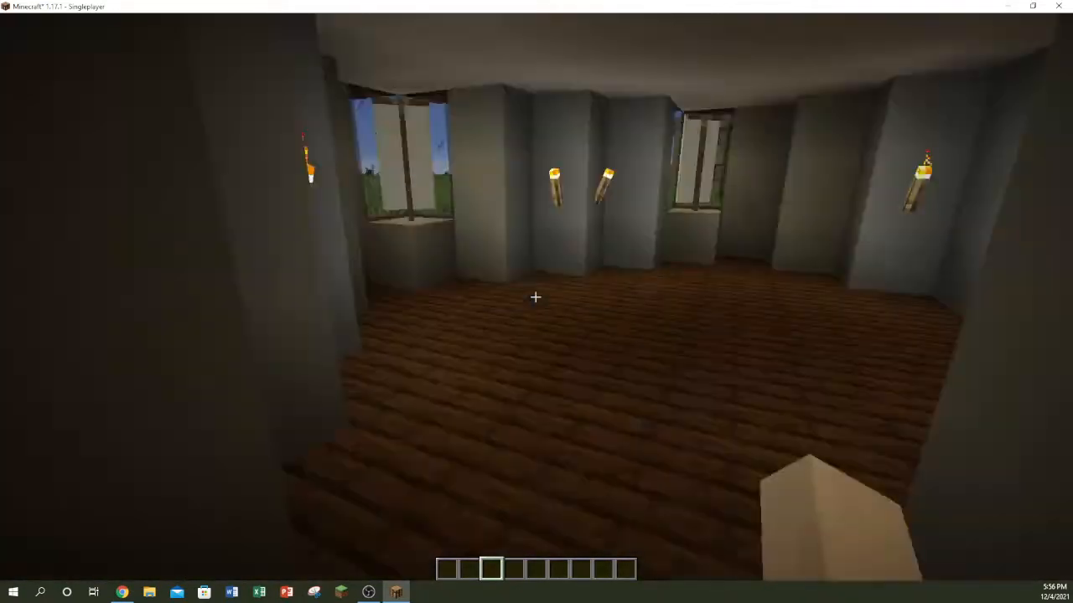
Open and close the creative block inventory while touring the wood-floored lobby
{"action": "key", "text": "e"}
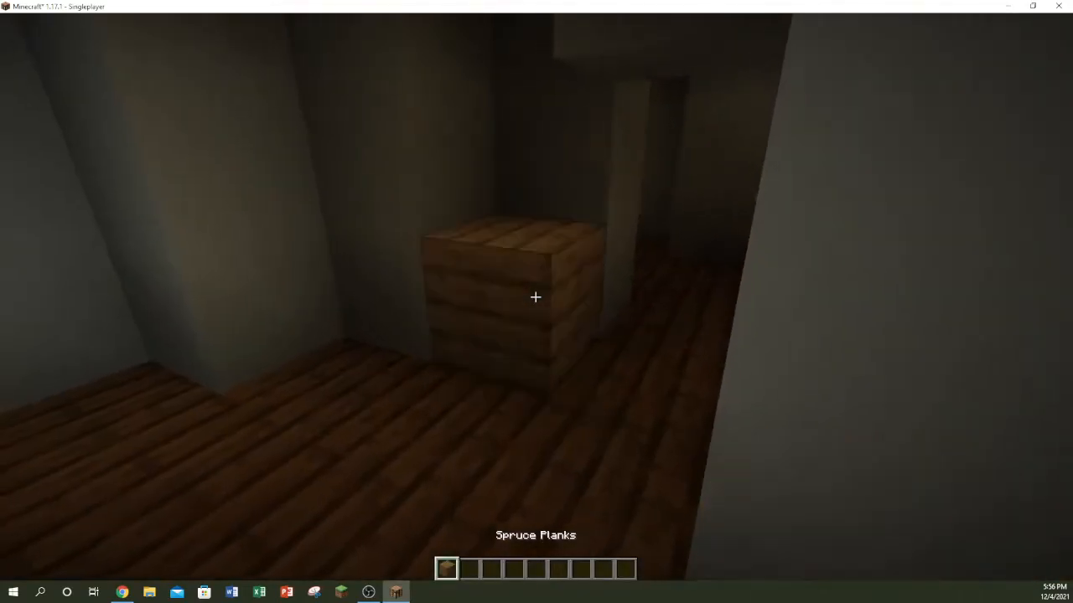
{"action": "key", "text": "e"}
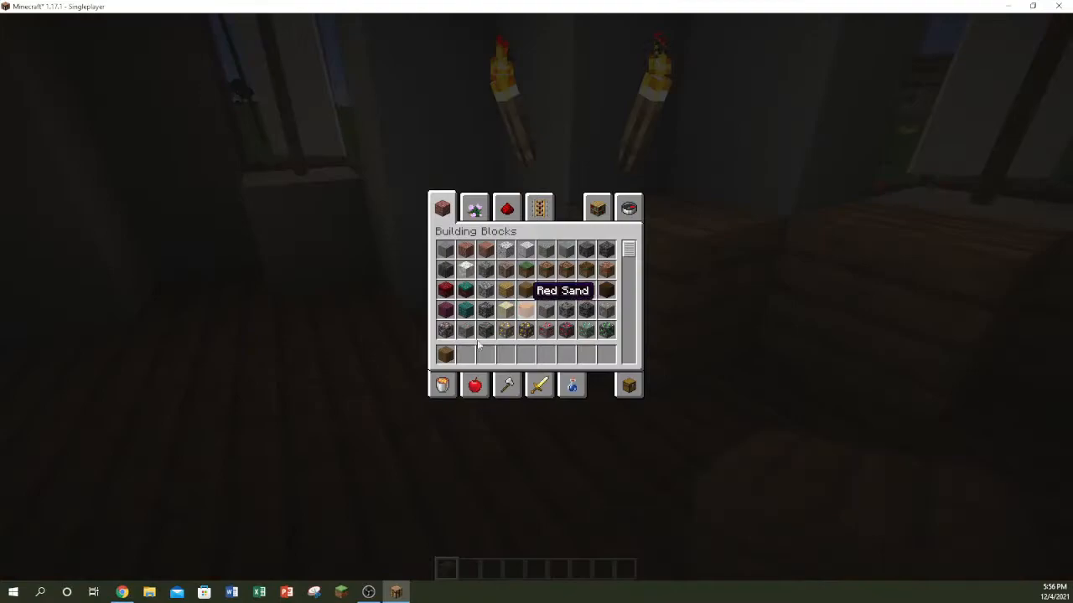
{"action": "key", "text": "Escape"}
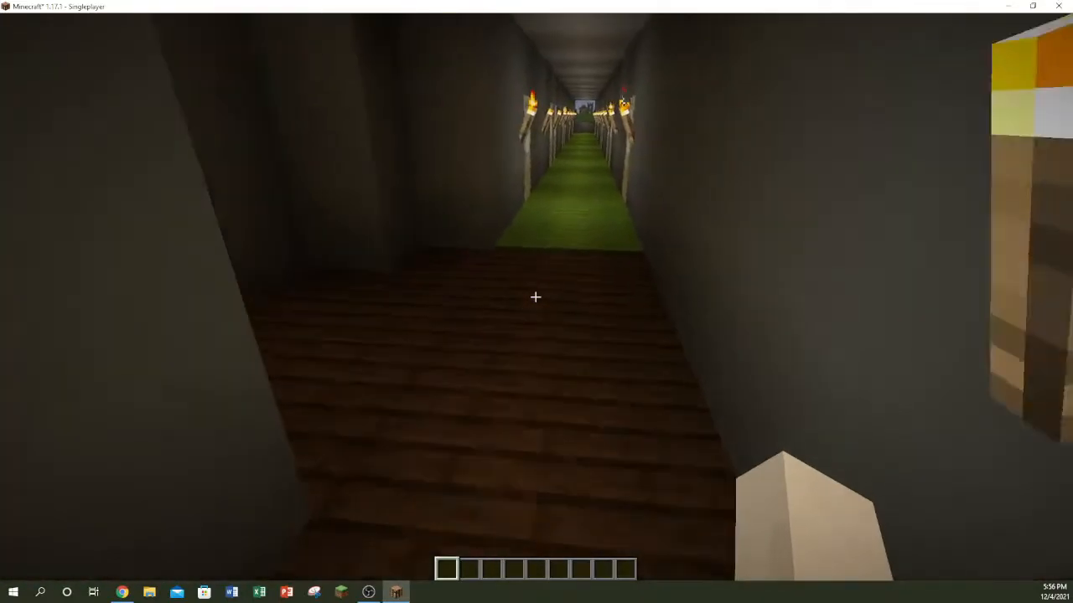
{"action": "mouse_move", "coordinate": [536, 296]}
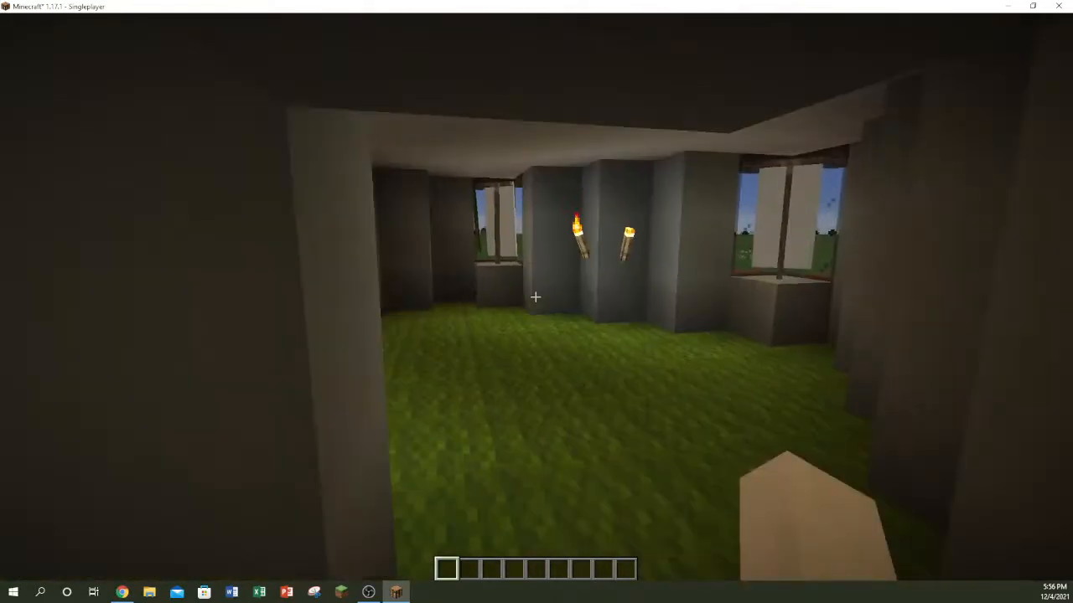
{"action": "mouse_move", "coordinate": [536, 297]}
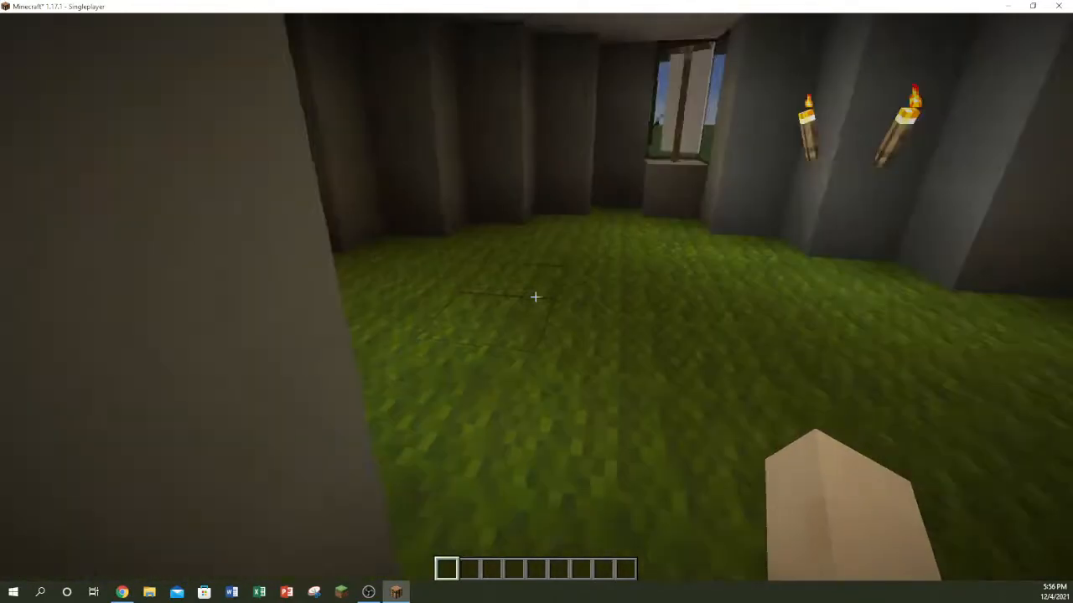
{"action": "mouse_move", "coordinate": [536, 297]}
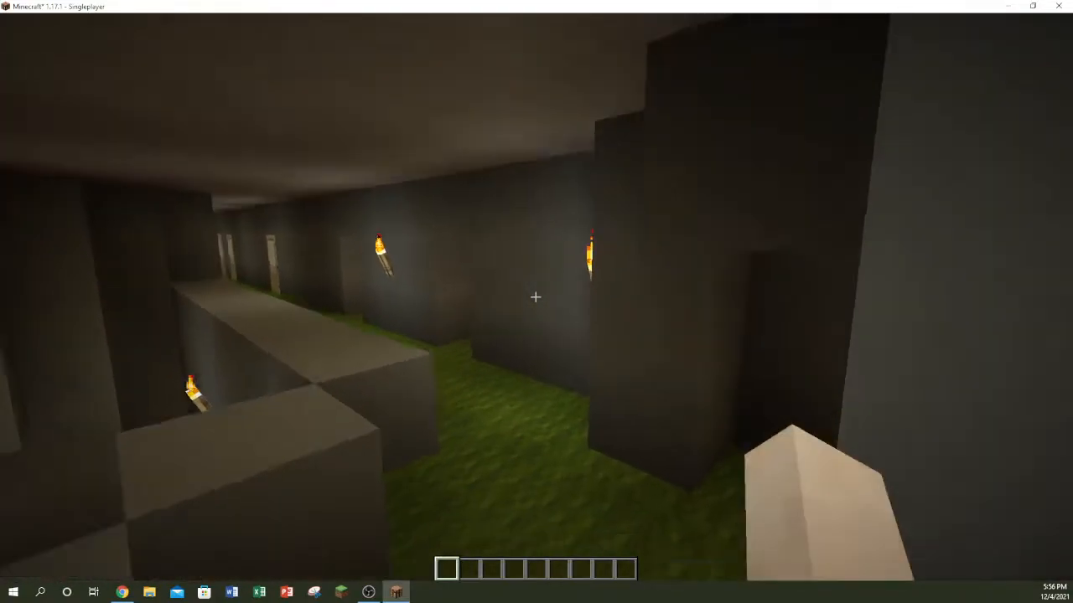
{"action": "mouse_move", "coordinate": [536, 296]}
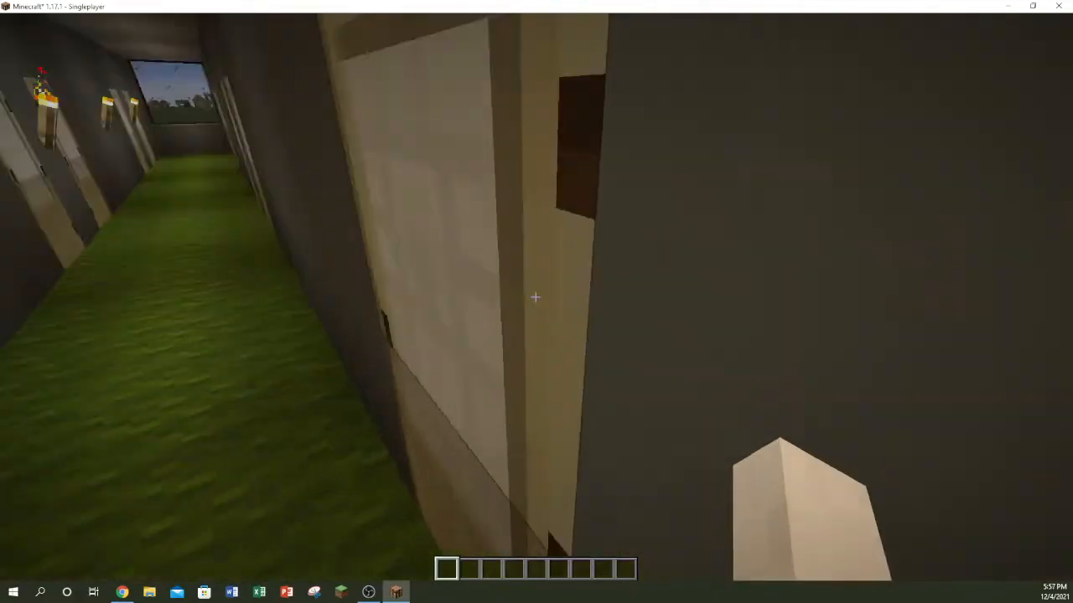
{"action": "mouse_move", "coordinate": [536, 302]}
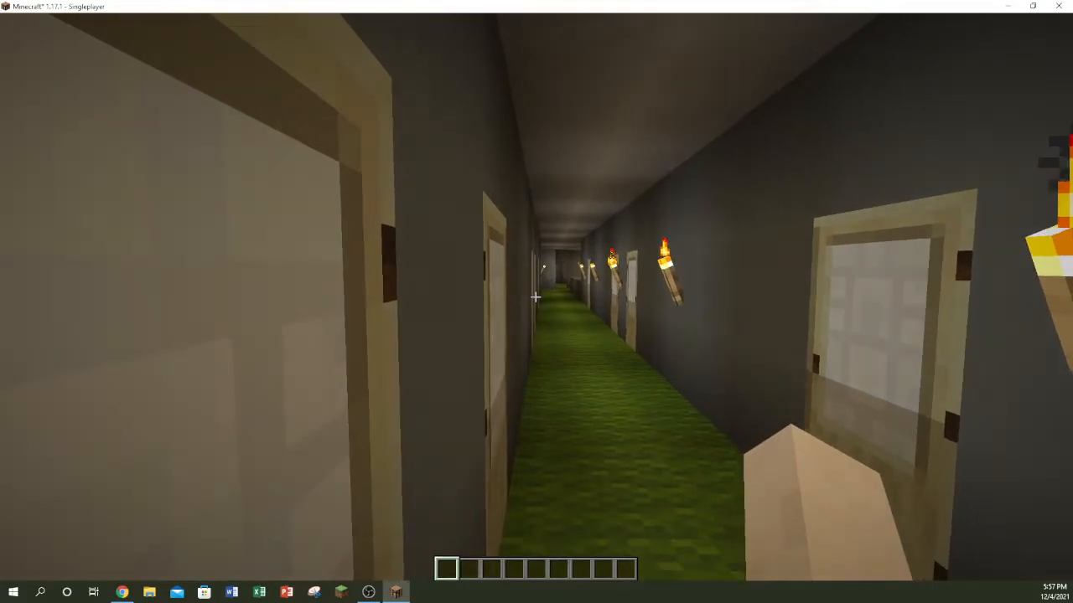
{"action": "mouse_move", "coordinate": [537, 297]}
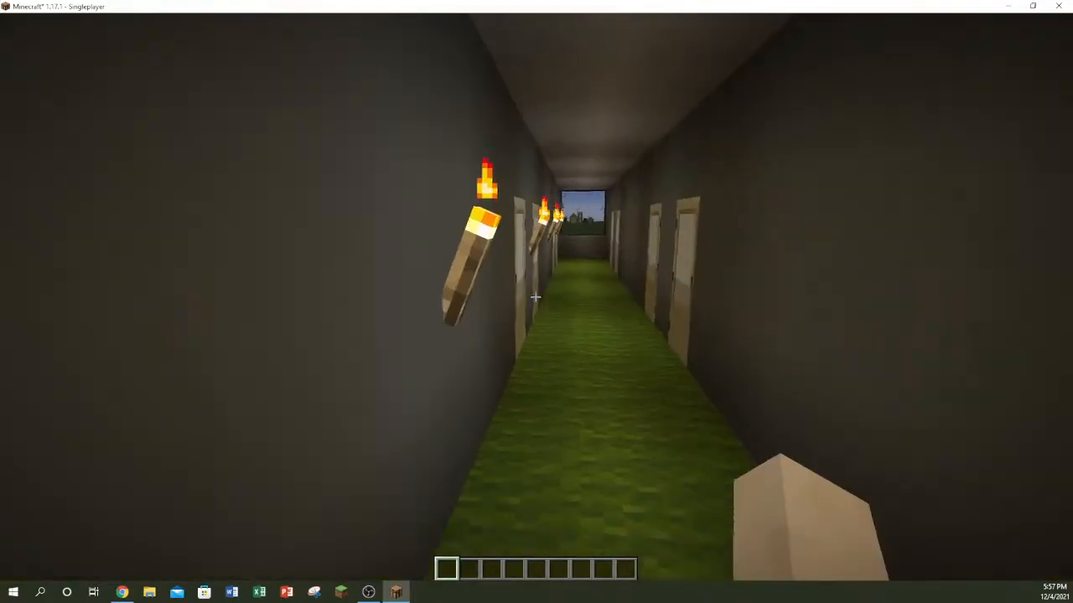
{"action": "mouse_move", "coordinate": [536, 302]}
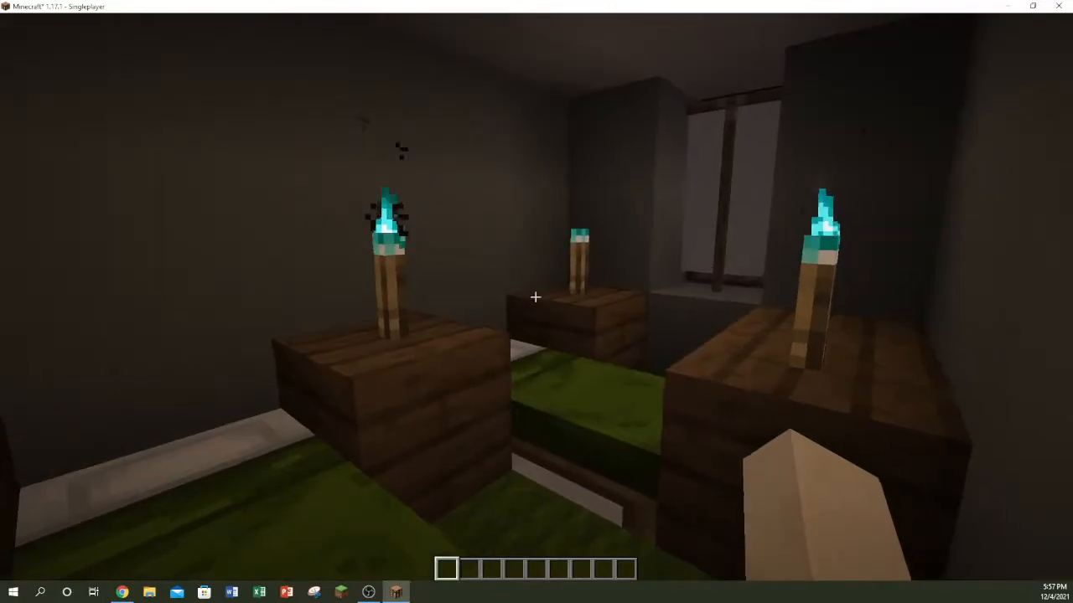
{"action": "mouse_move", "coordinate": [536, 298]}
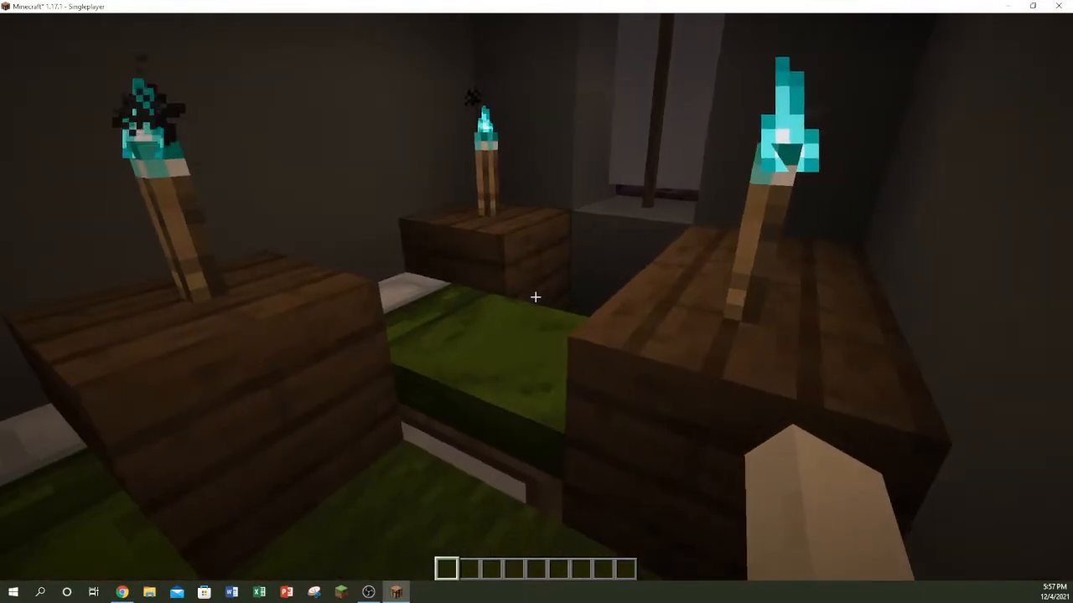
{"action": "mouse_move", "coordinate": [536, 298]}
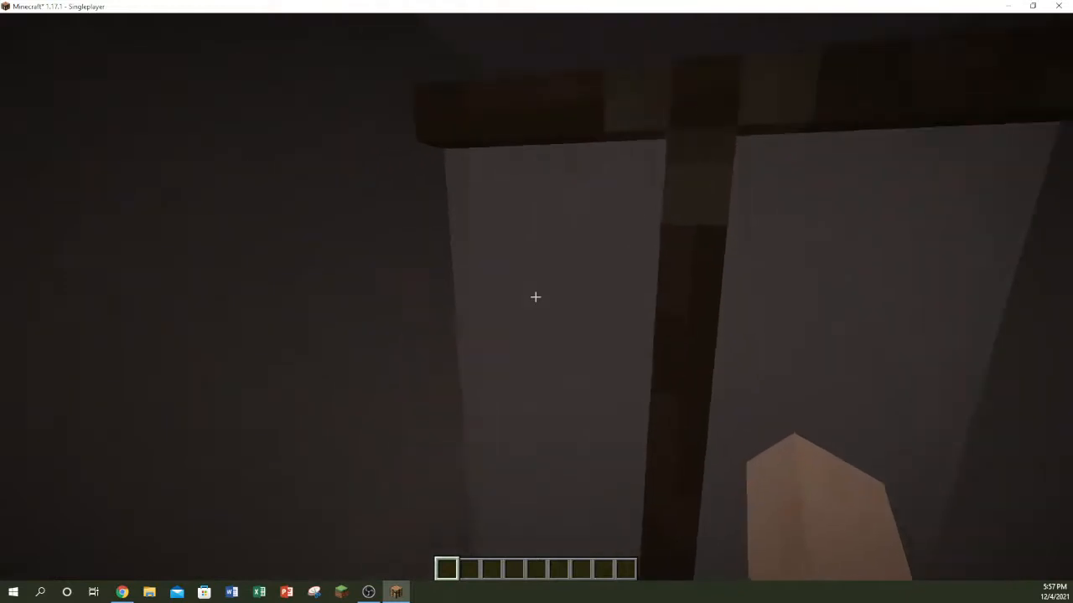
{"action": "mouse_move", "coordinate": [536, 301]}
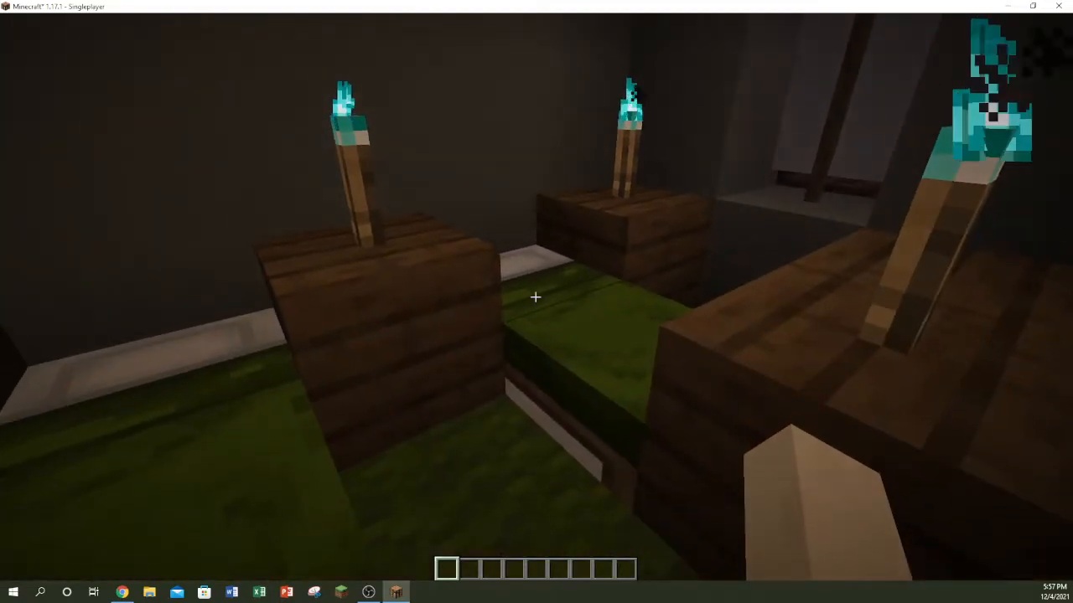
{"action": "mouse_move", "coordinate": [537, 301]}
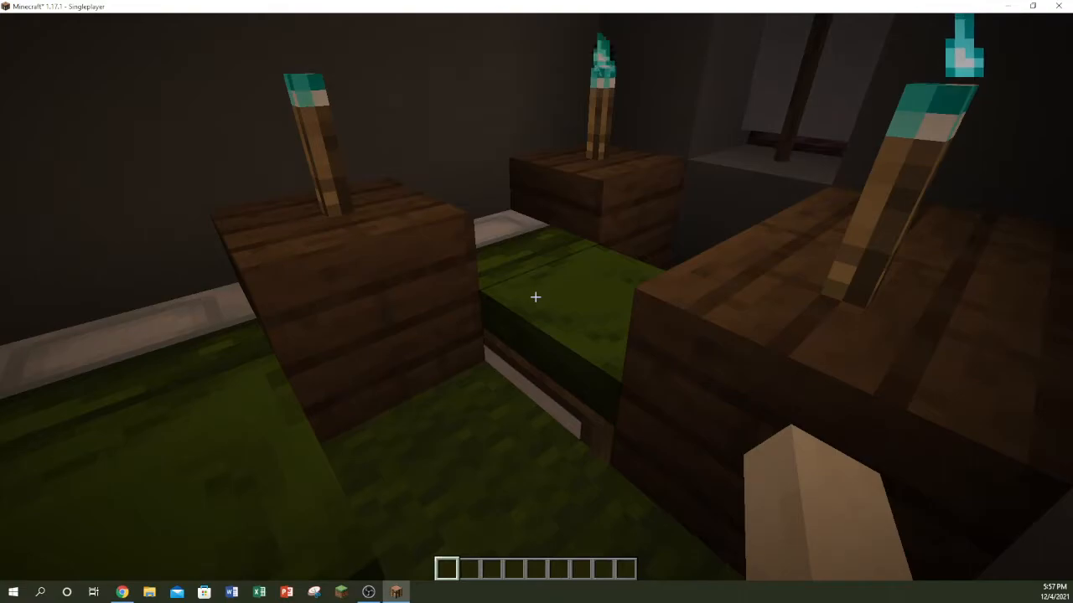
Right-click the green bed between the soul-torch nightstands to sleep
{"action": "left_click", "coordinate": [535, 298]}
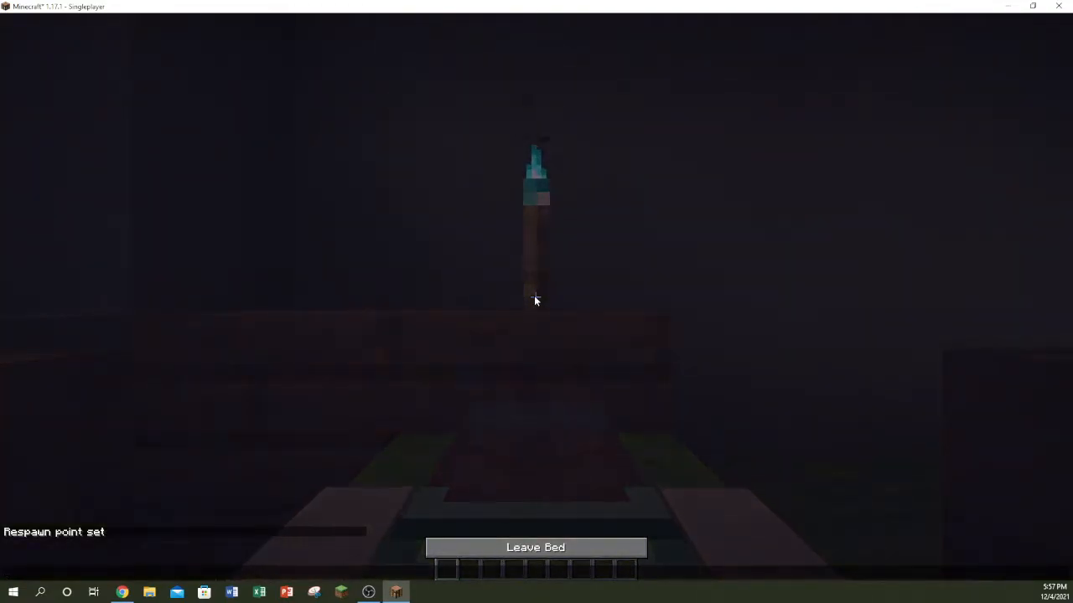
Leave the green bed to stand in the two-bed guest room
{"action": "left_click", "coordinate": [535, 547]}
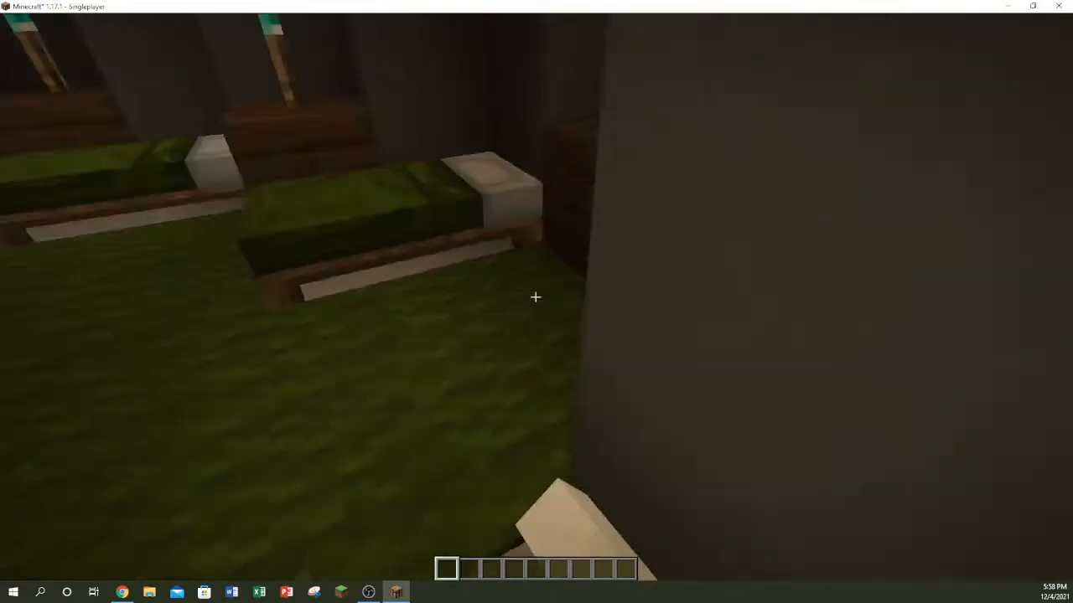
{"action": "mouse_move", "coordinate": [535, 296]}
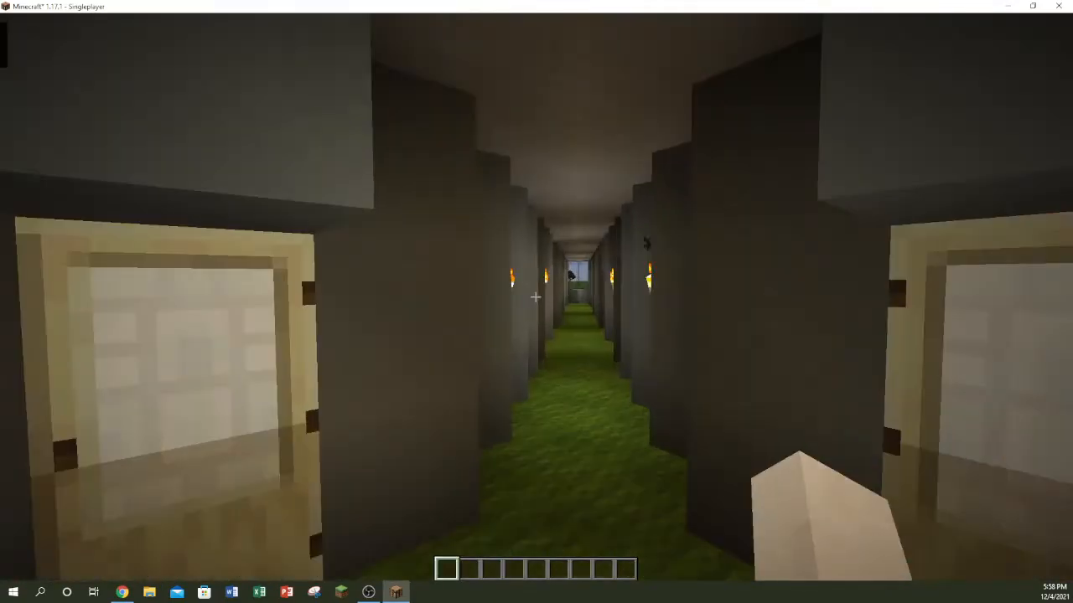
{"action": "mouse_move", "coordinate": [536, 301]}
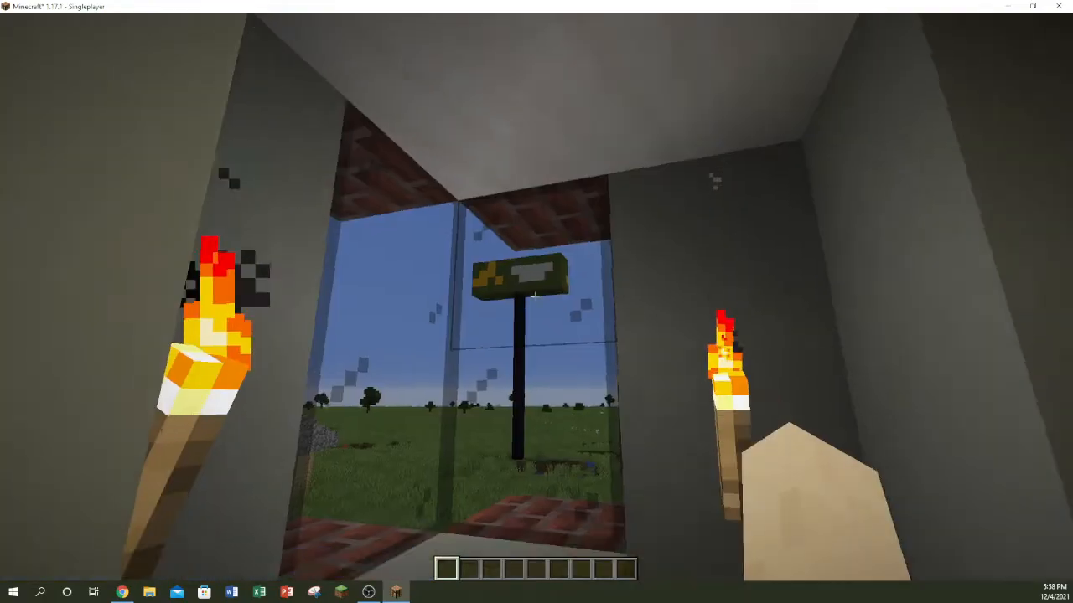
{"action": "mouse_move", "coordinate": [537, 298]}
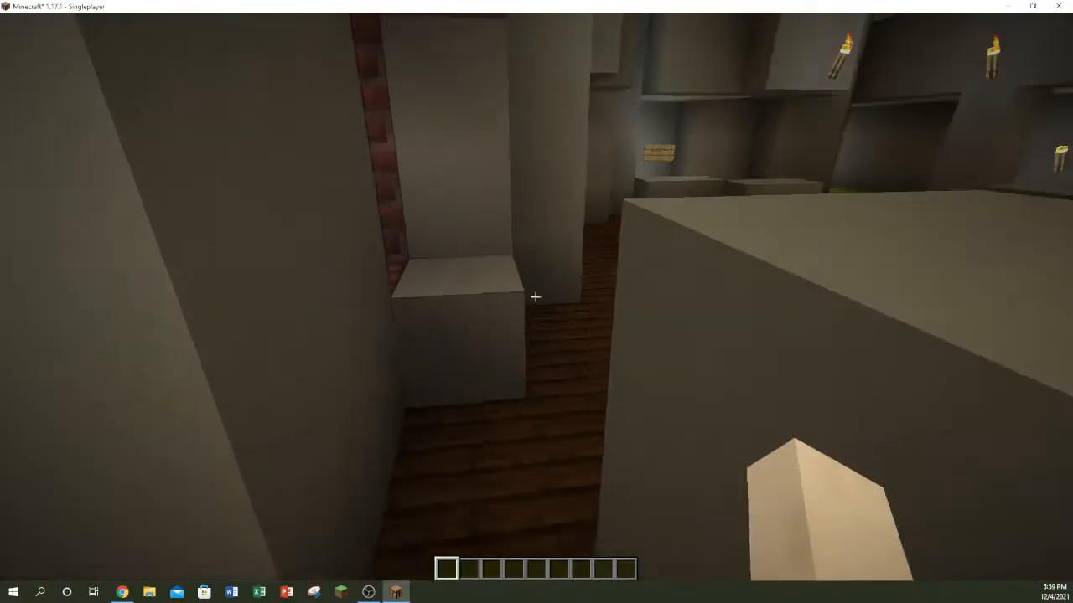
{"action": "mouse_move", "coordinate": [536, 297]}
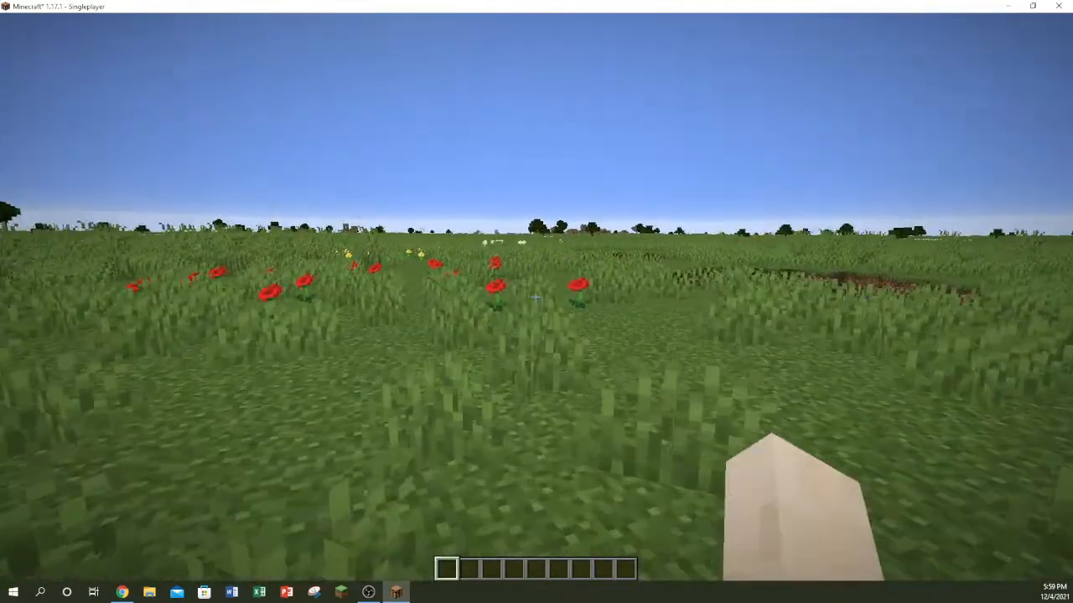
{"action": "mouse_move", "coordinate": [536, 302]}
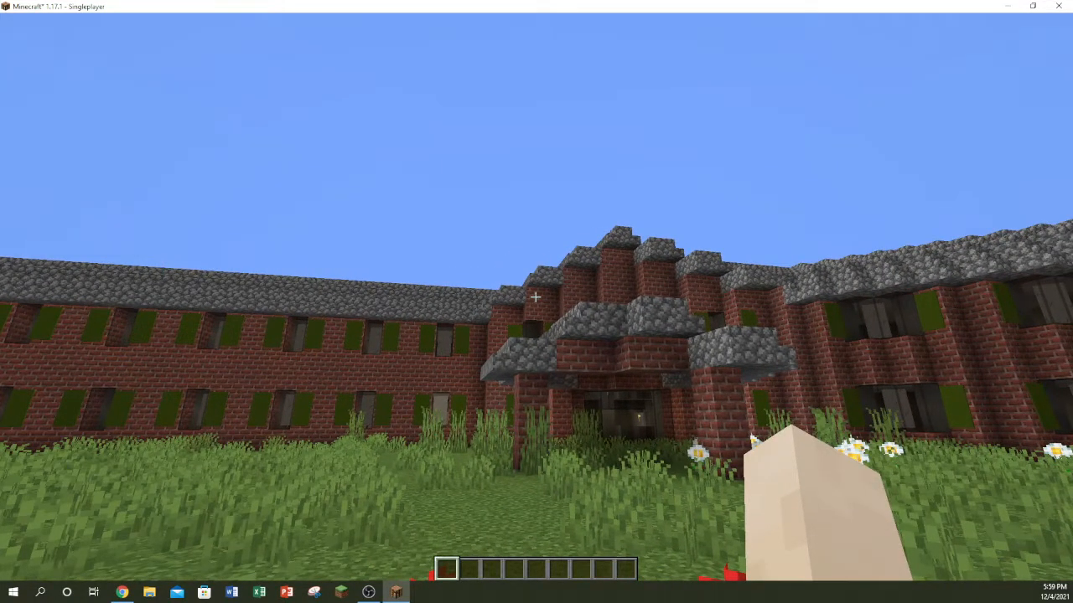
{"action": "mouse_move", "coordinate": [537, 298]}
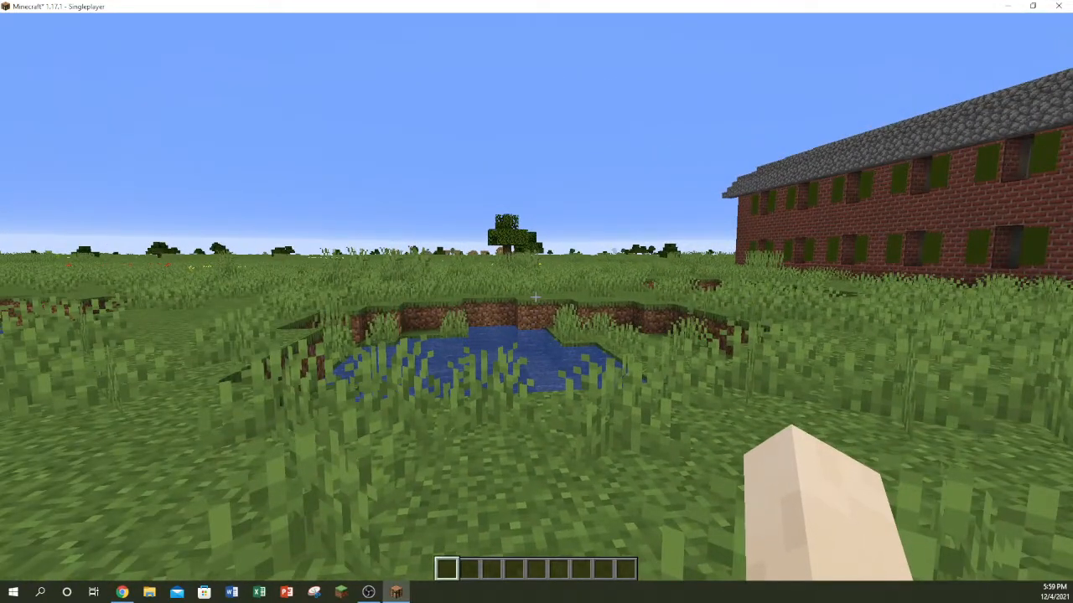
{"action": "mouse_move", "coordinate": [536, 298]}
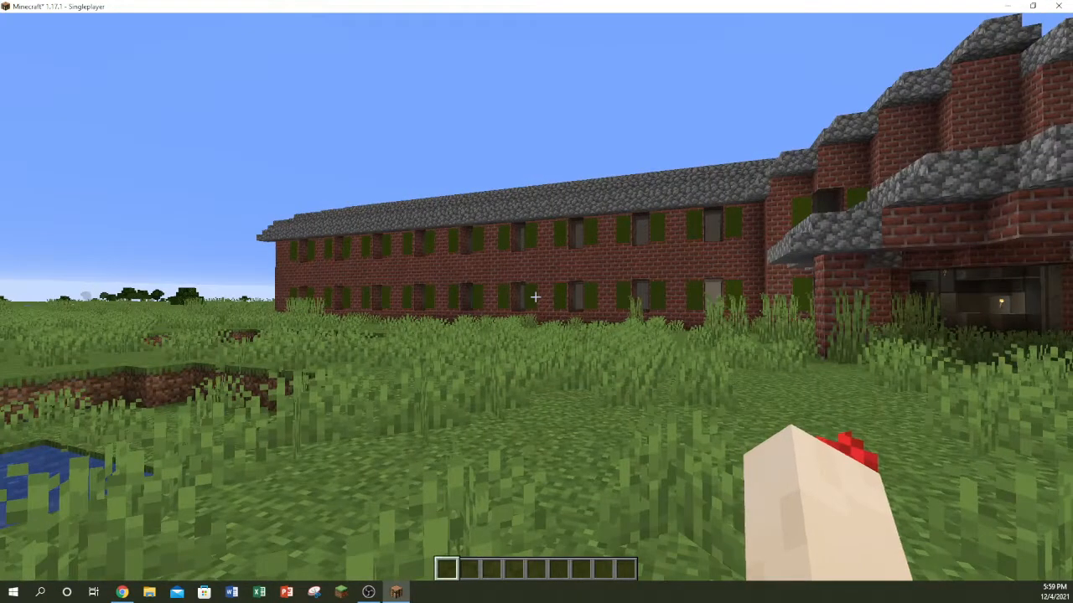